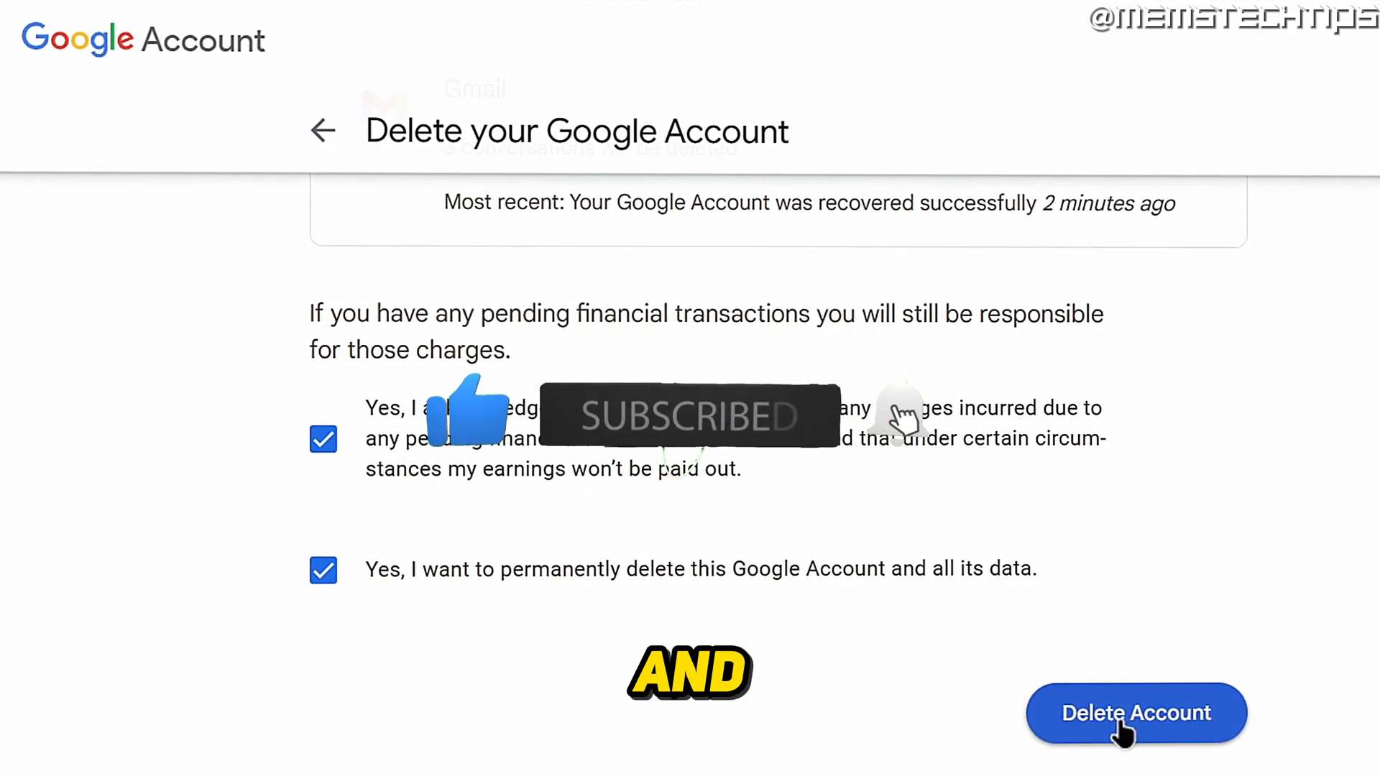
# - Open a new blank Edge tab to start the walkthrough
pyautogui.click(1136, 713)
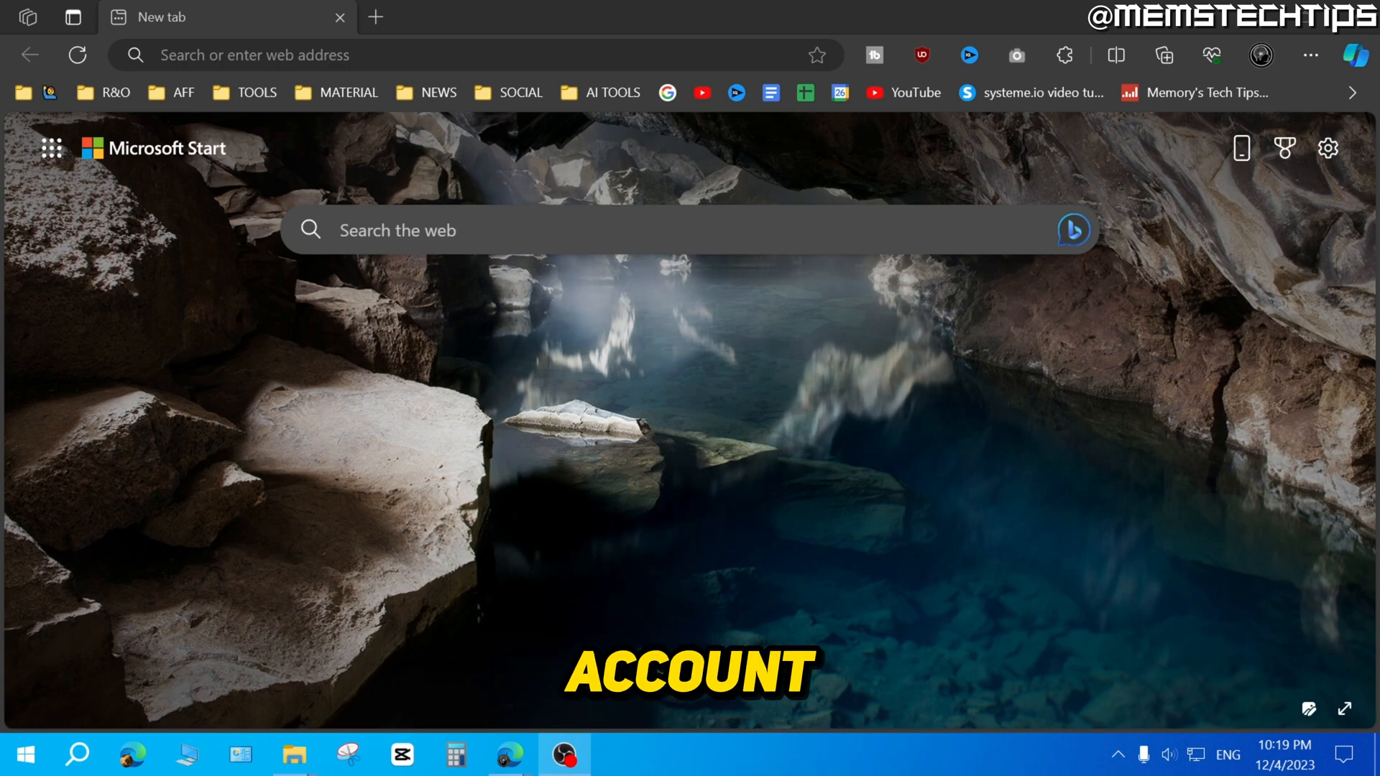
# - Enter 'account' in the address bar to reach myaccount.google.com
pyautogui.write('account.google.com/u/5/?pageId=none')
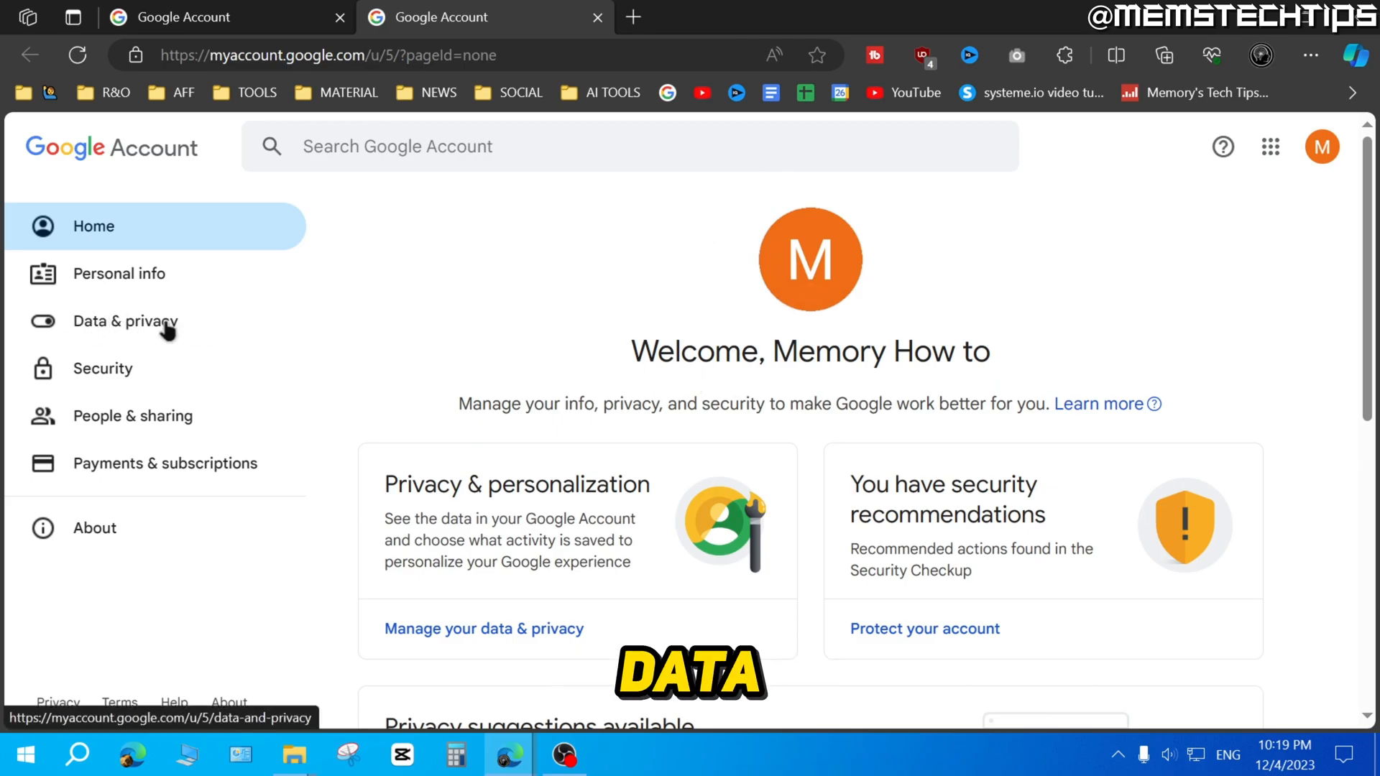
# - Go to Data & privacy, scroll to More options, and choose Delete your Google Account
pyautogui.click(125, 321)
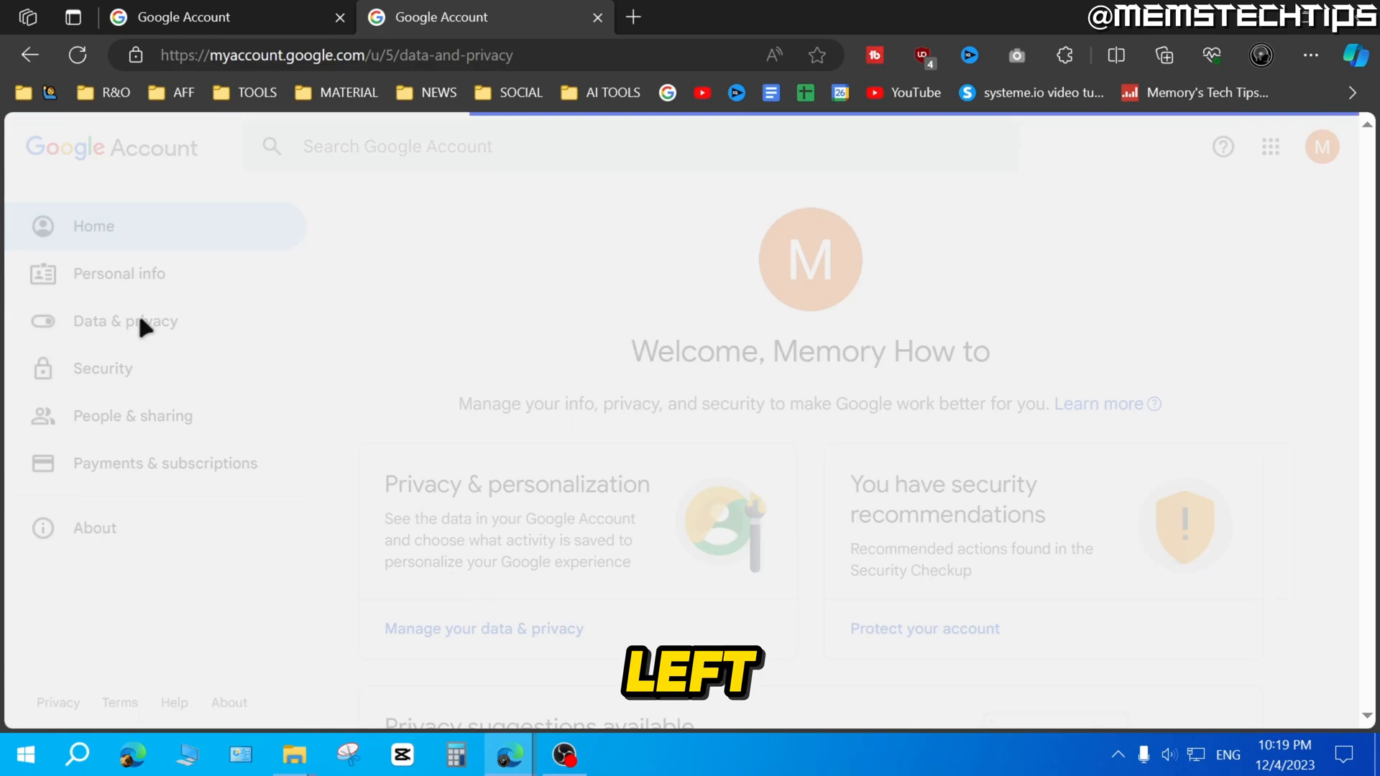
pyautogui.click(125, 320)
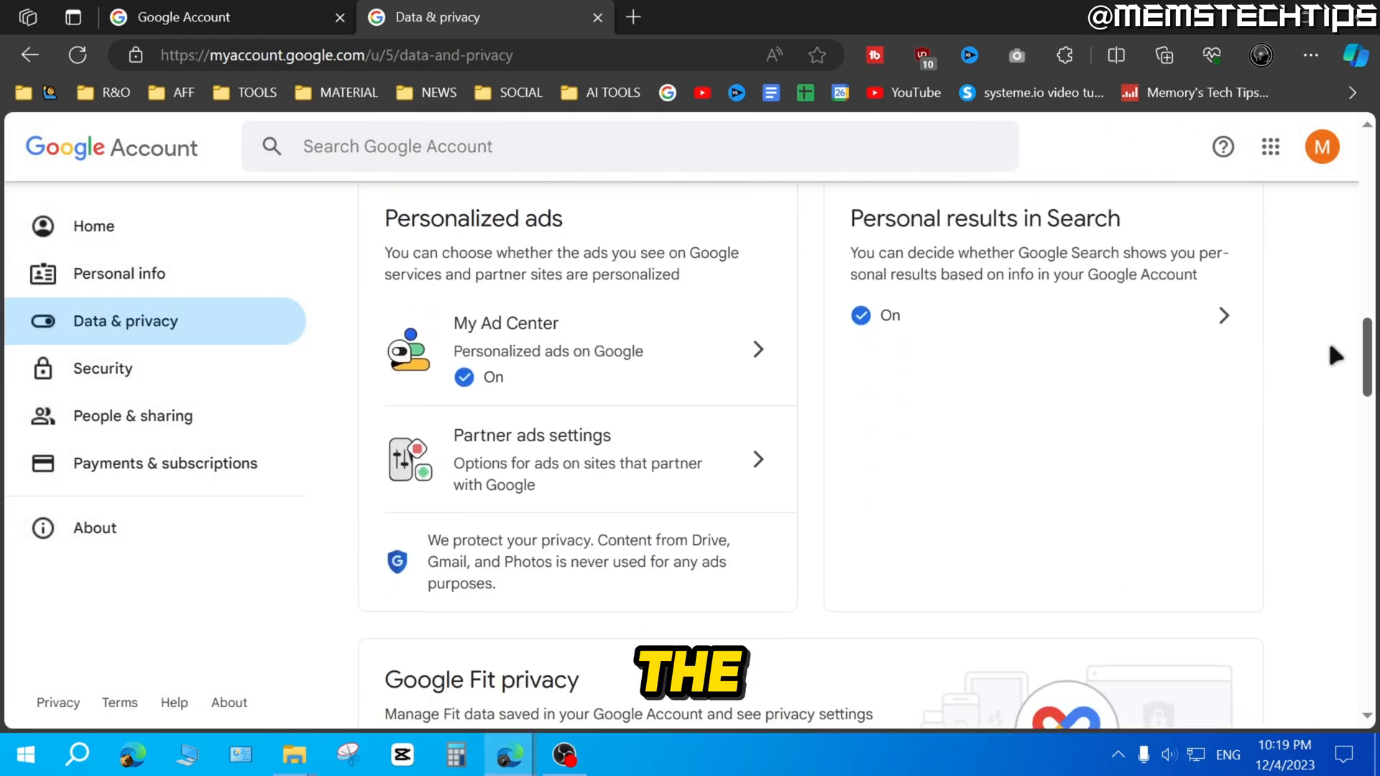
pyautogui.scroll(-3)
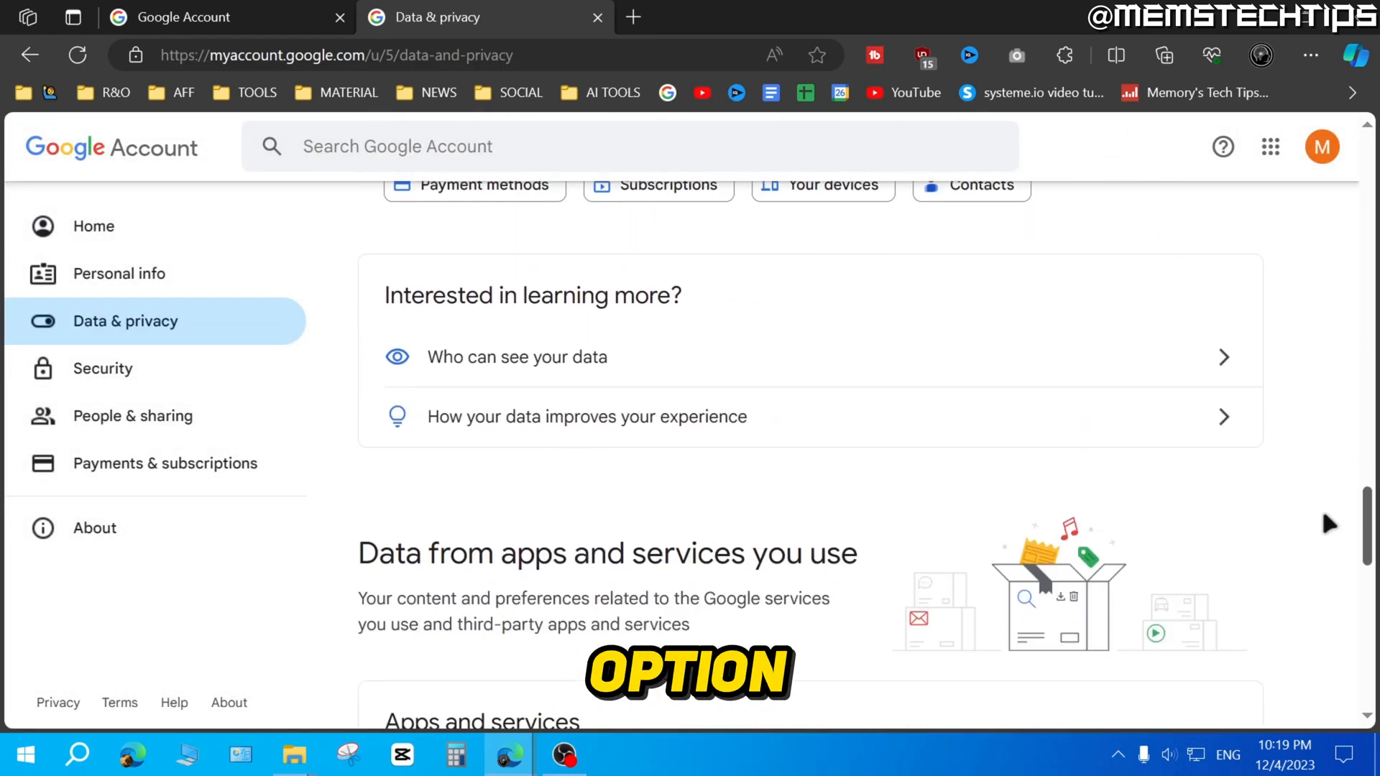
pyautogui.scroll(-3)
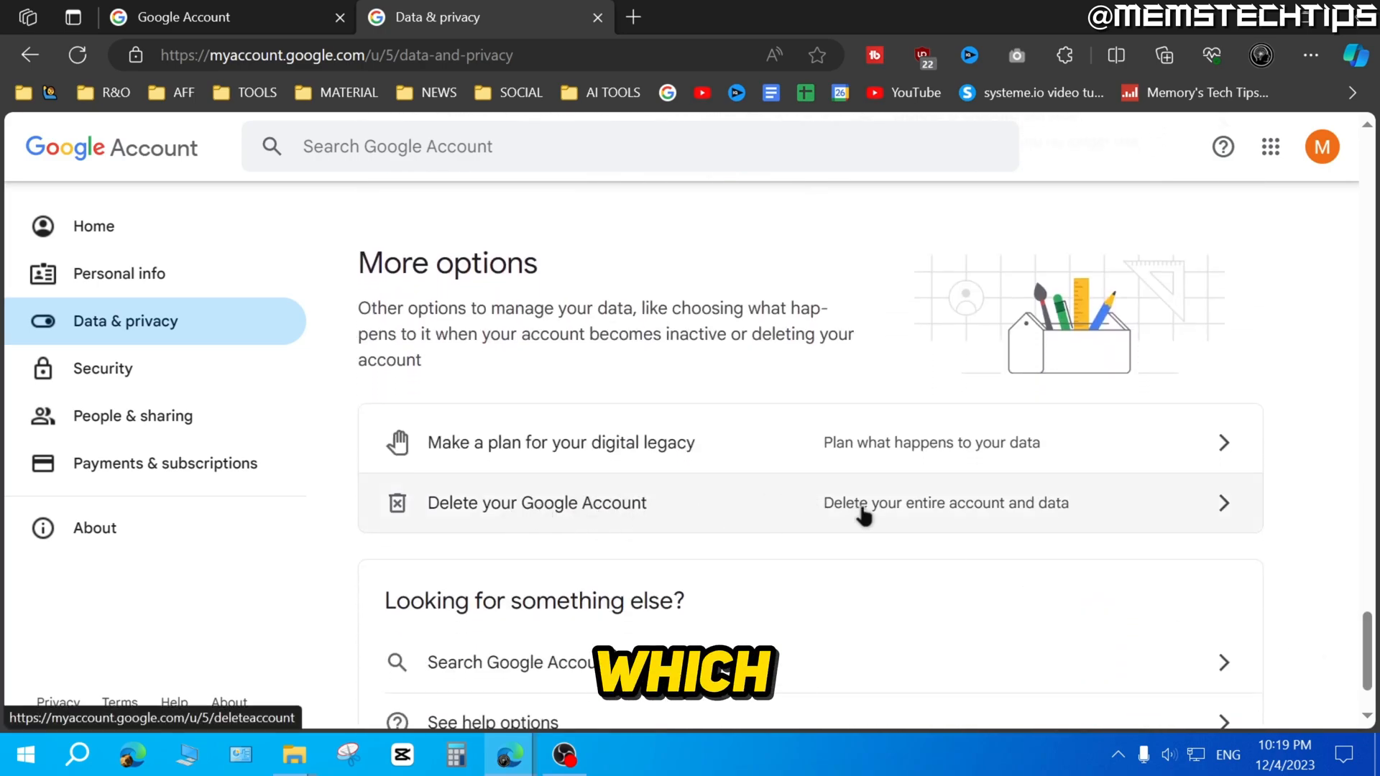
pyautogui.moveTo(898, 508)
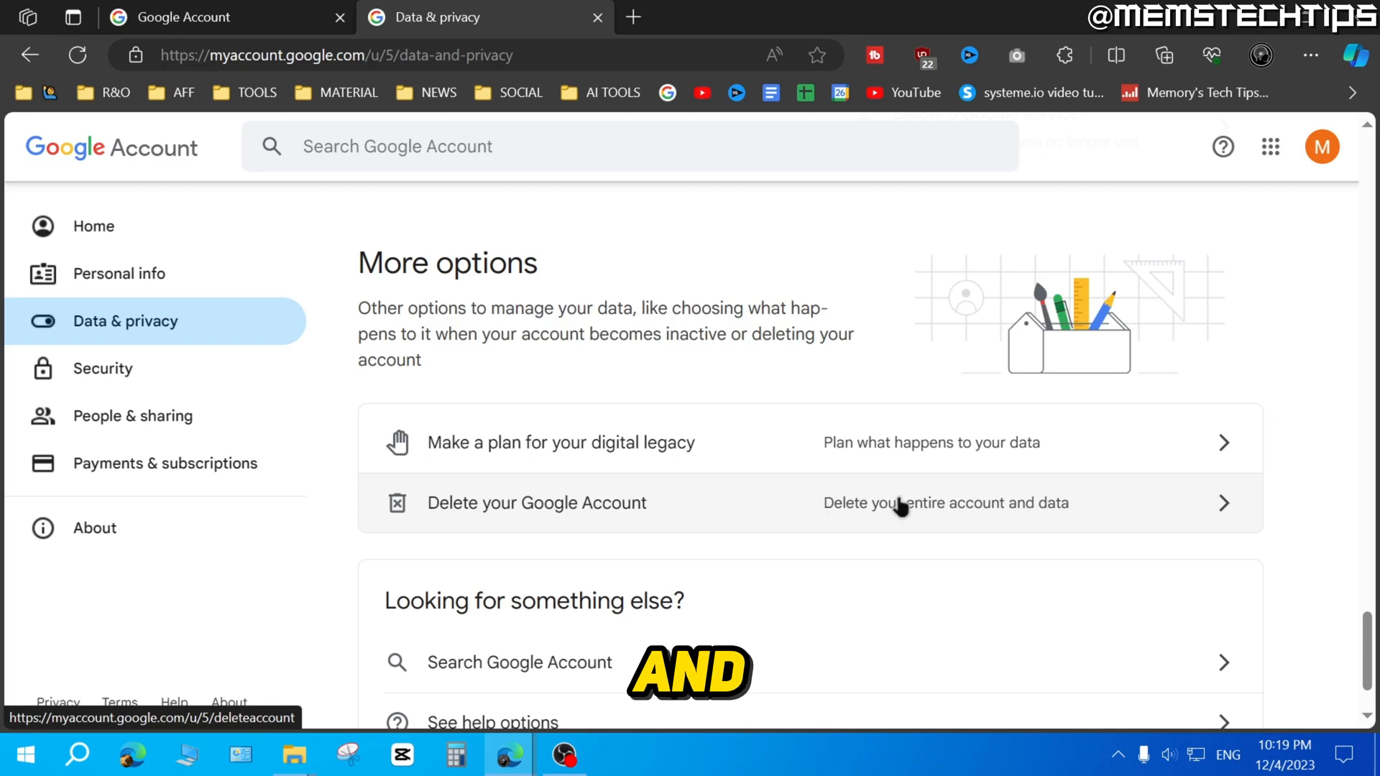
pyautogui.click(536, 503)
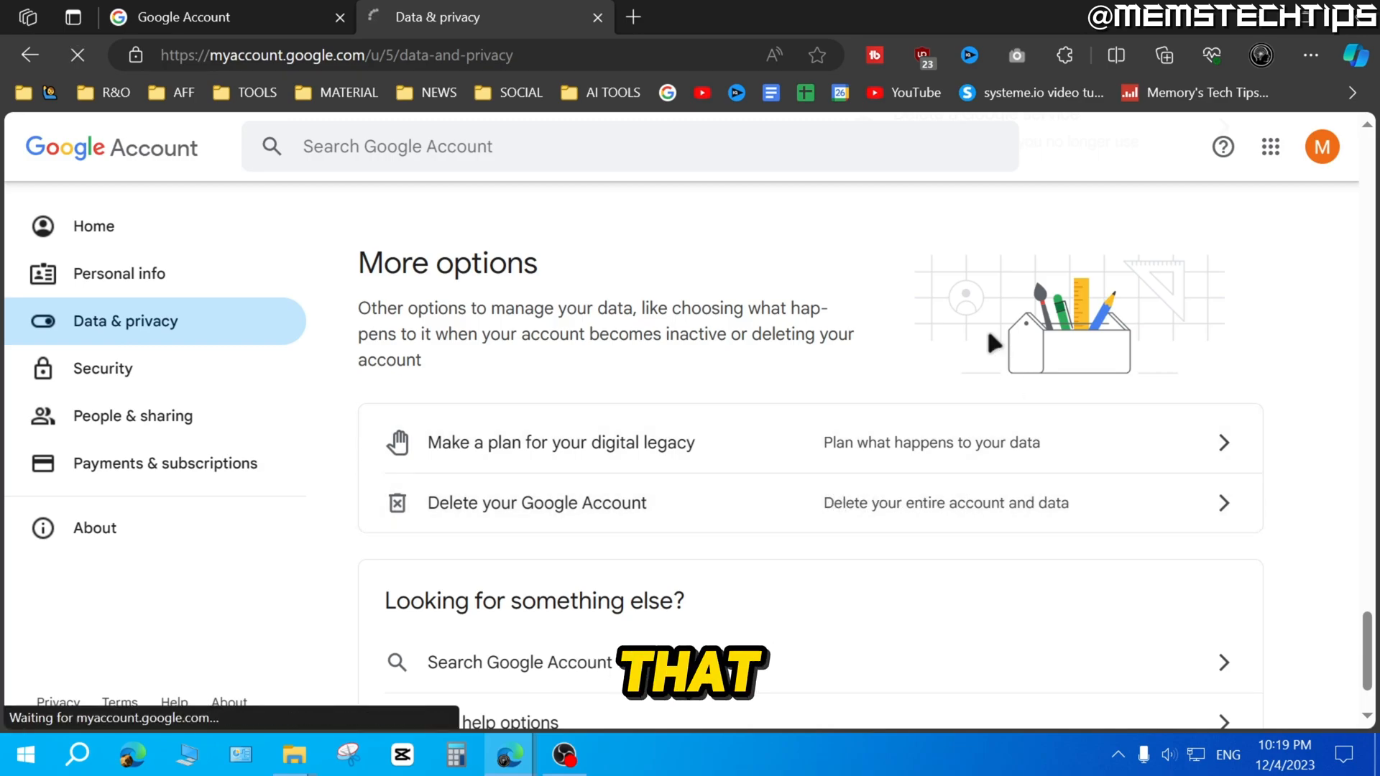
# - Load the Delete your Google Account page and scroll through its access-loss warnings
pyautogui.click(536, 503)
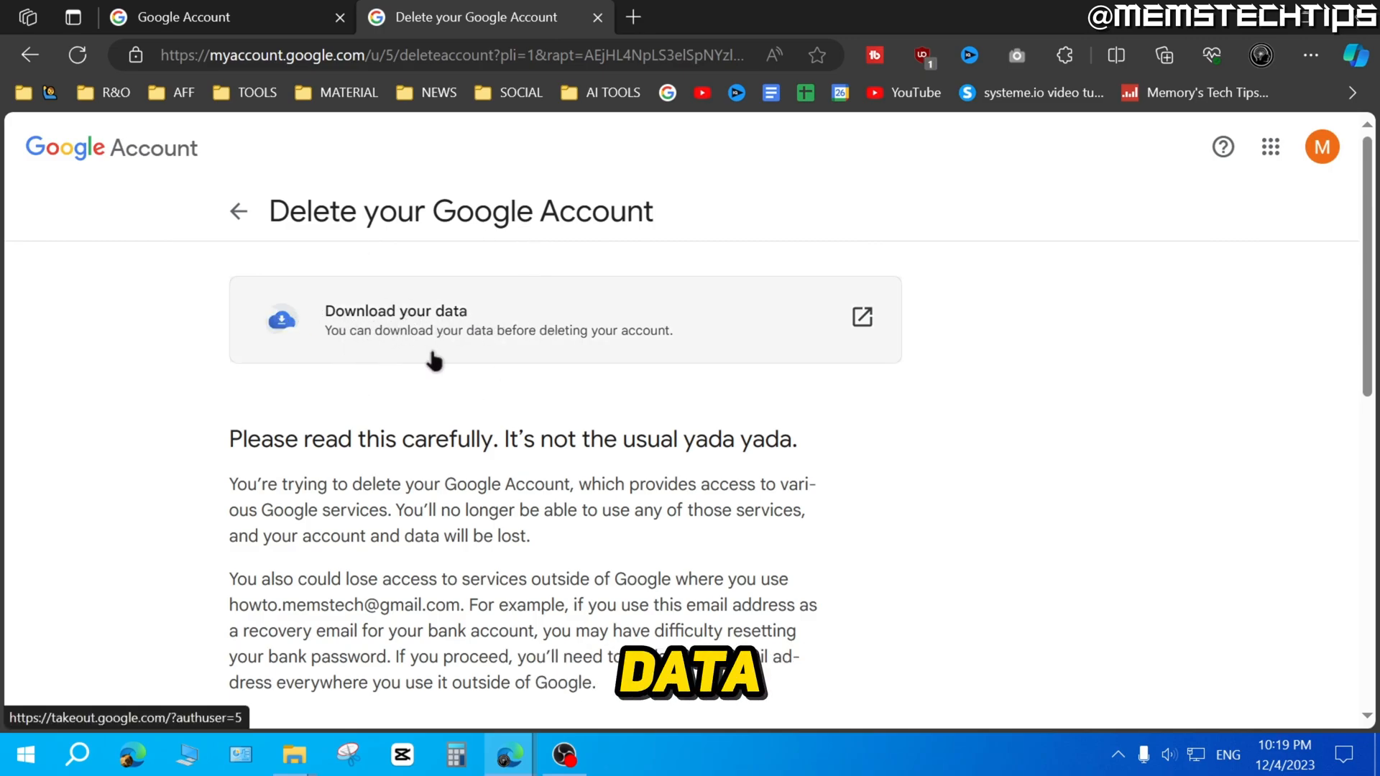
pyautogui.moveTo(482, 337)
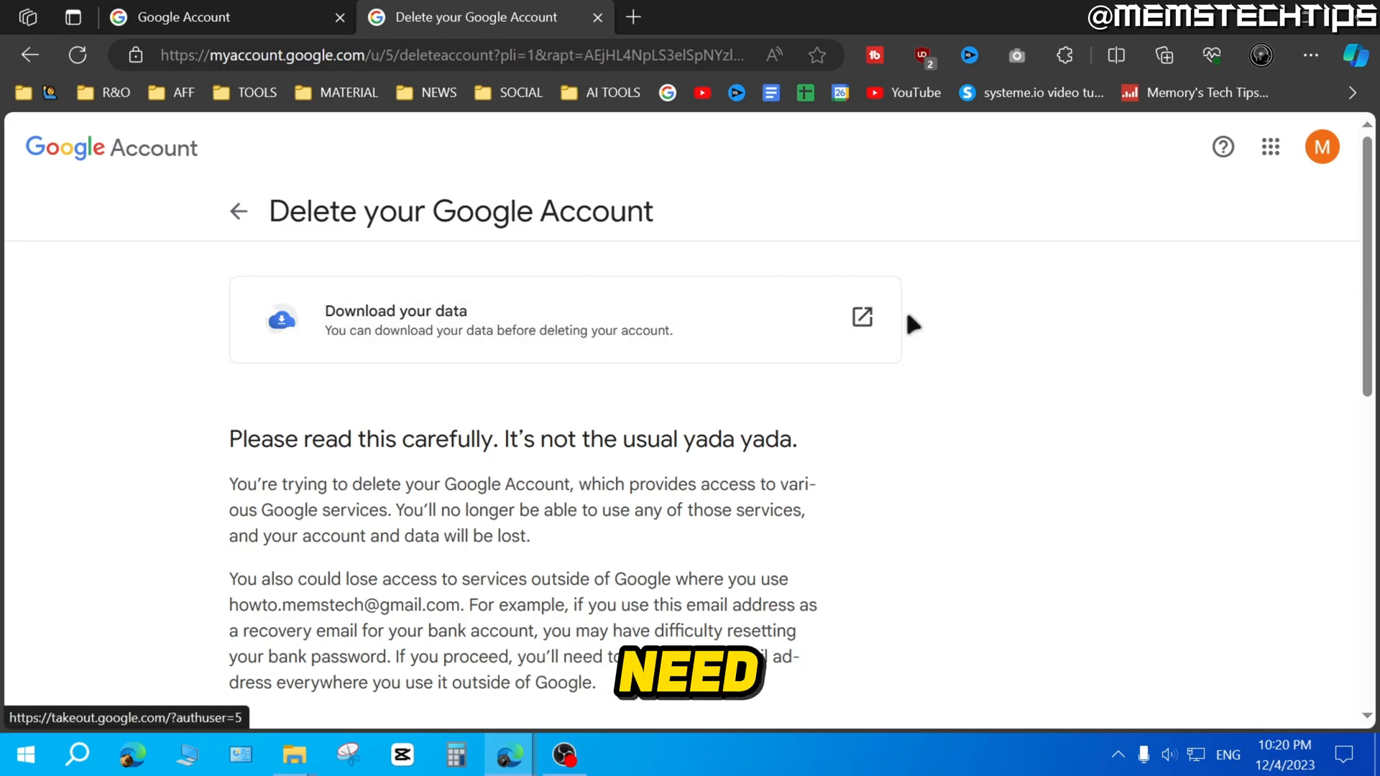
pyautogui.moveTo(571, 341)
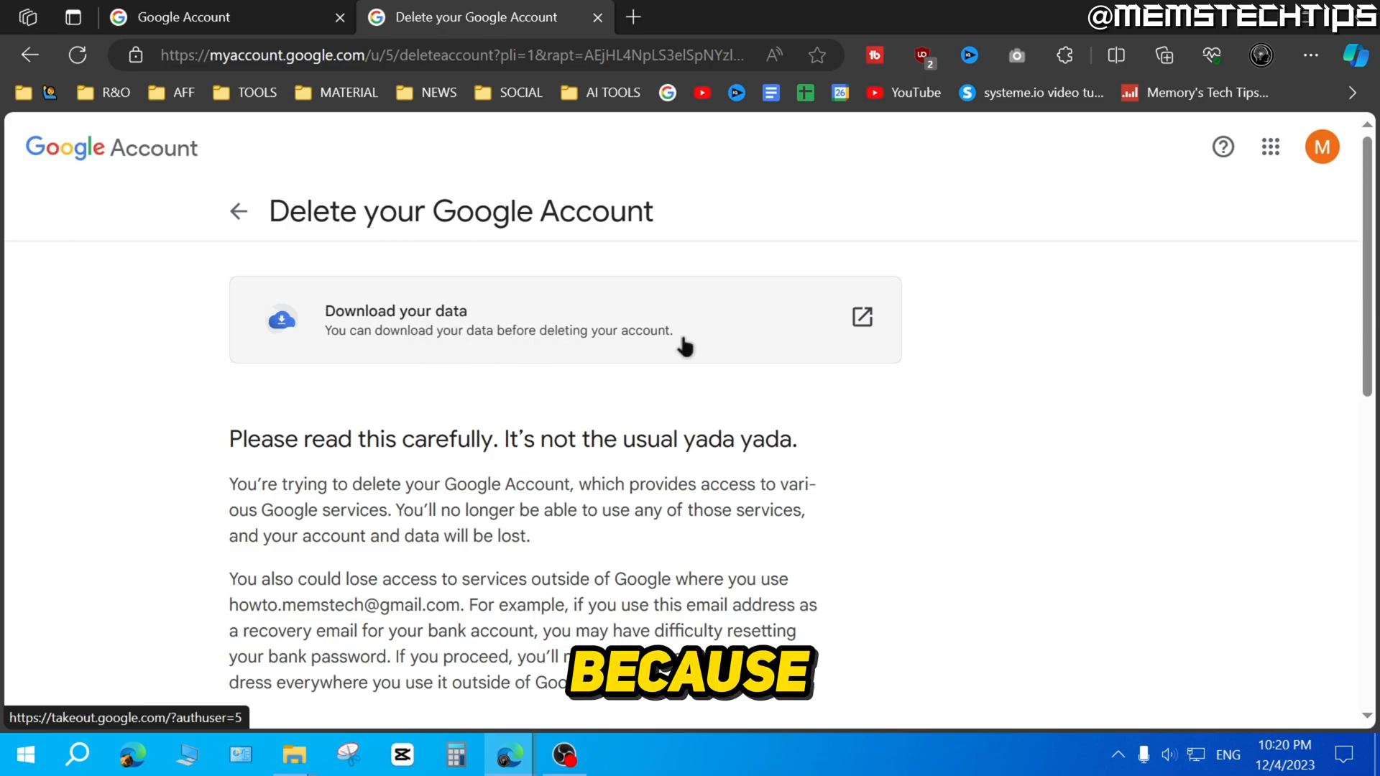
pyautogui.scroll(-3)
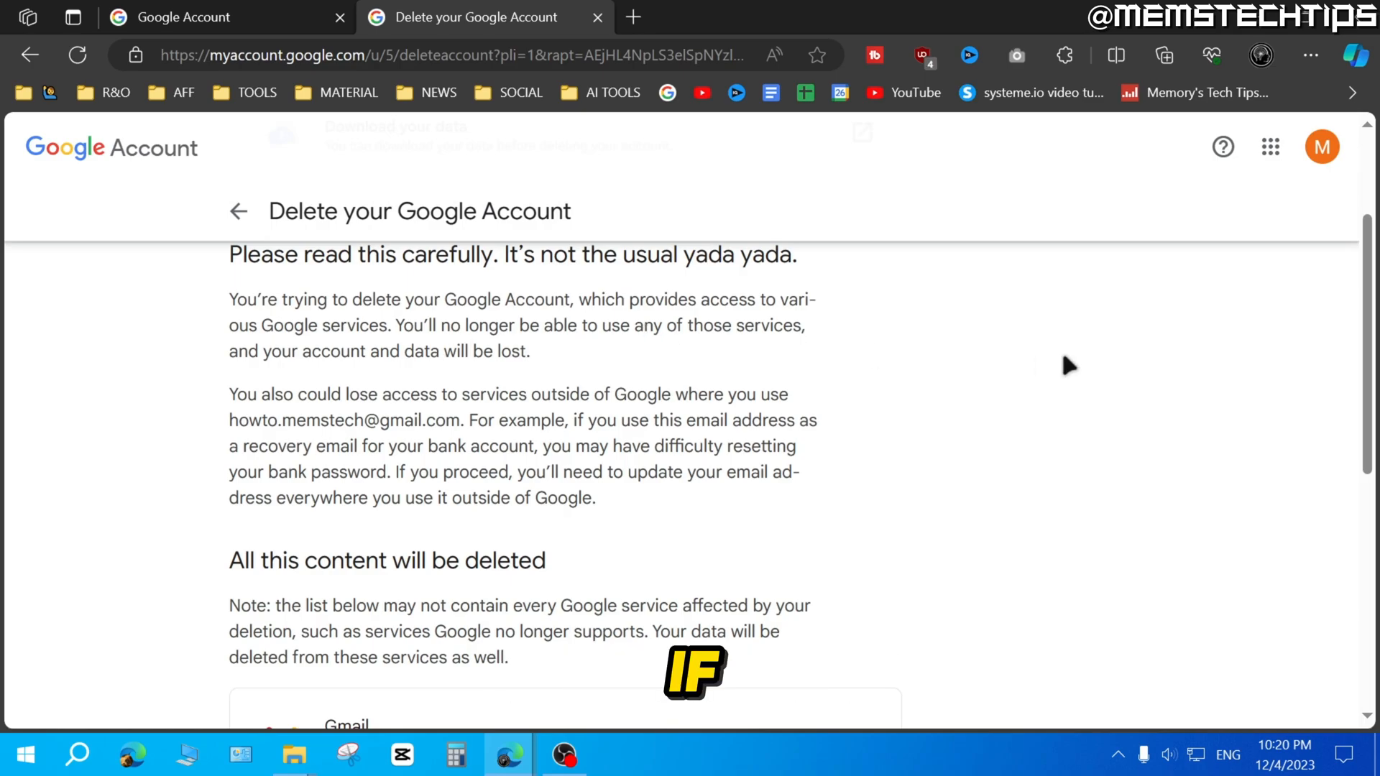
# - Scroll past the content list, including 3 Gmail conversations, to the confirmation checkboxes
pyautogui.scroll(-3)
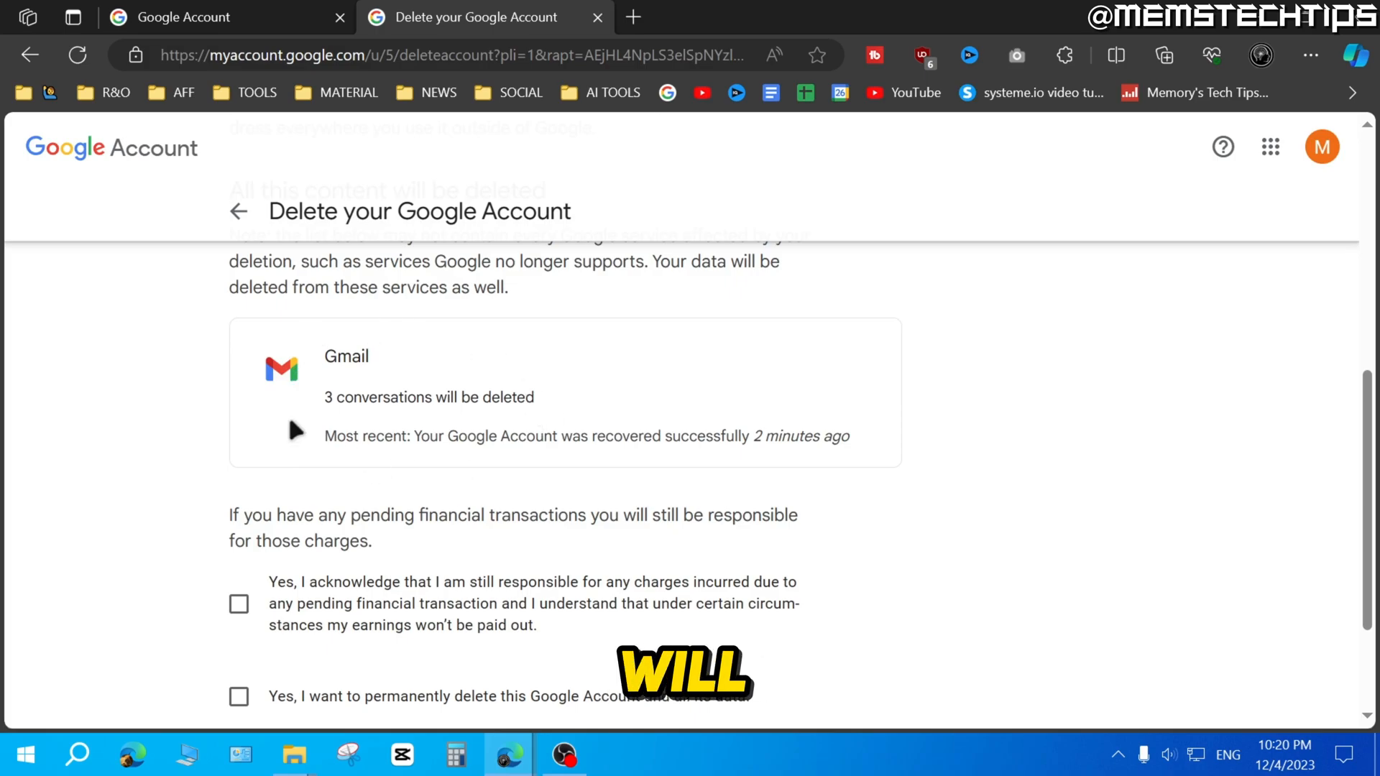
pyautogui.scroll(-3)
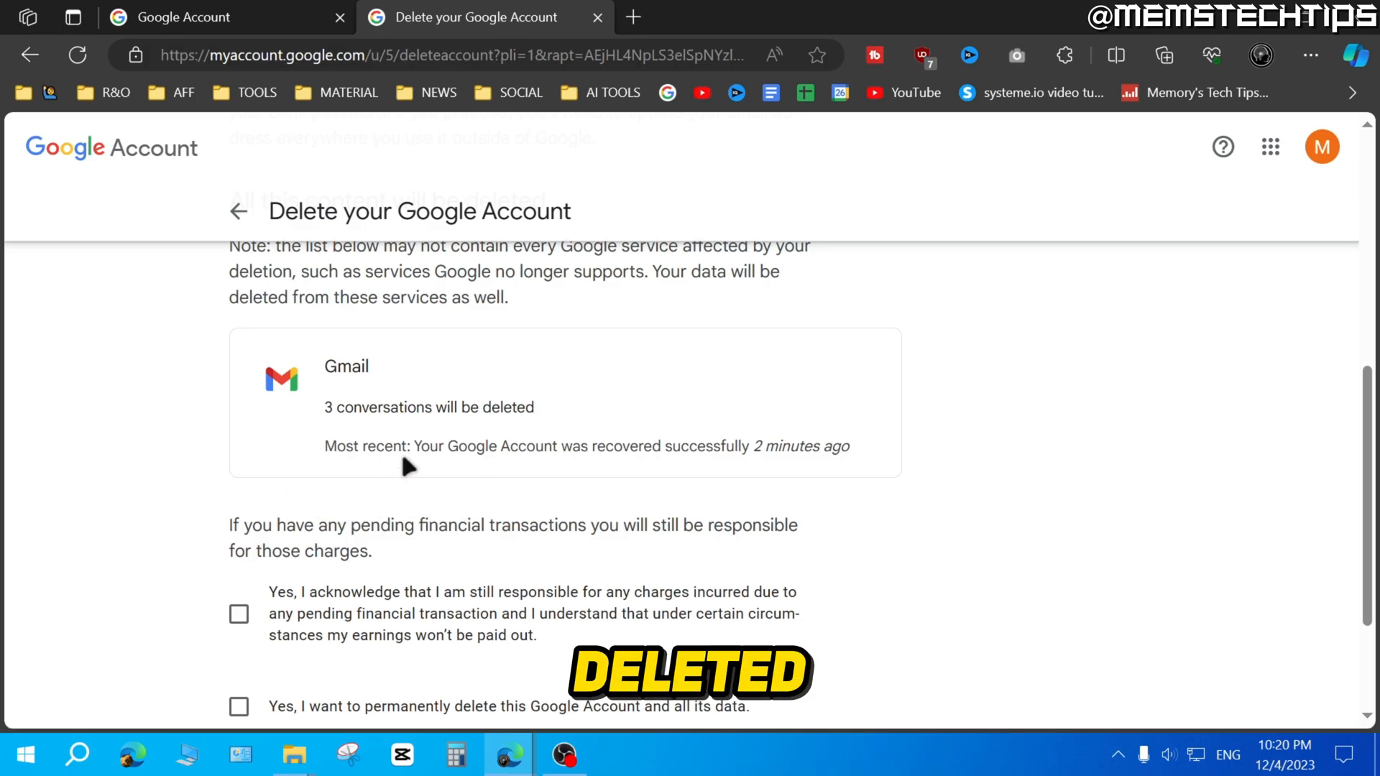
pyautogui.scroll(-3)
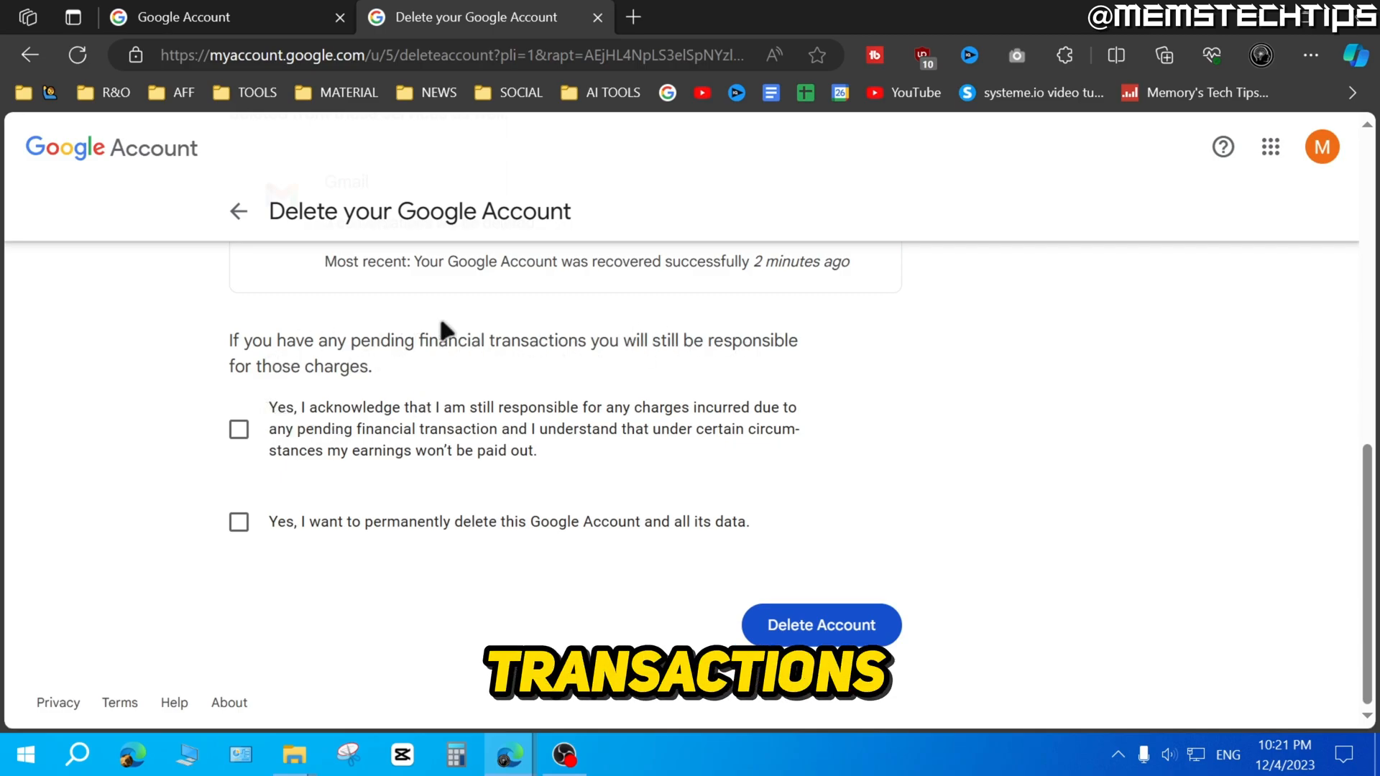
pyautogui.moveTo(277, 425)
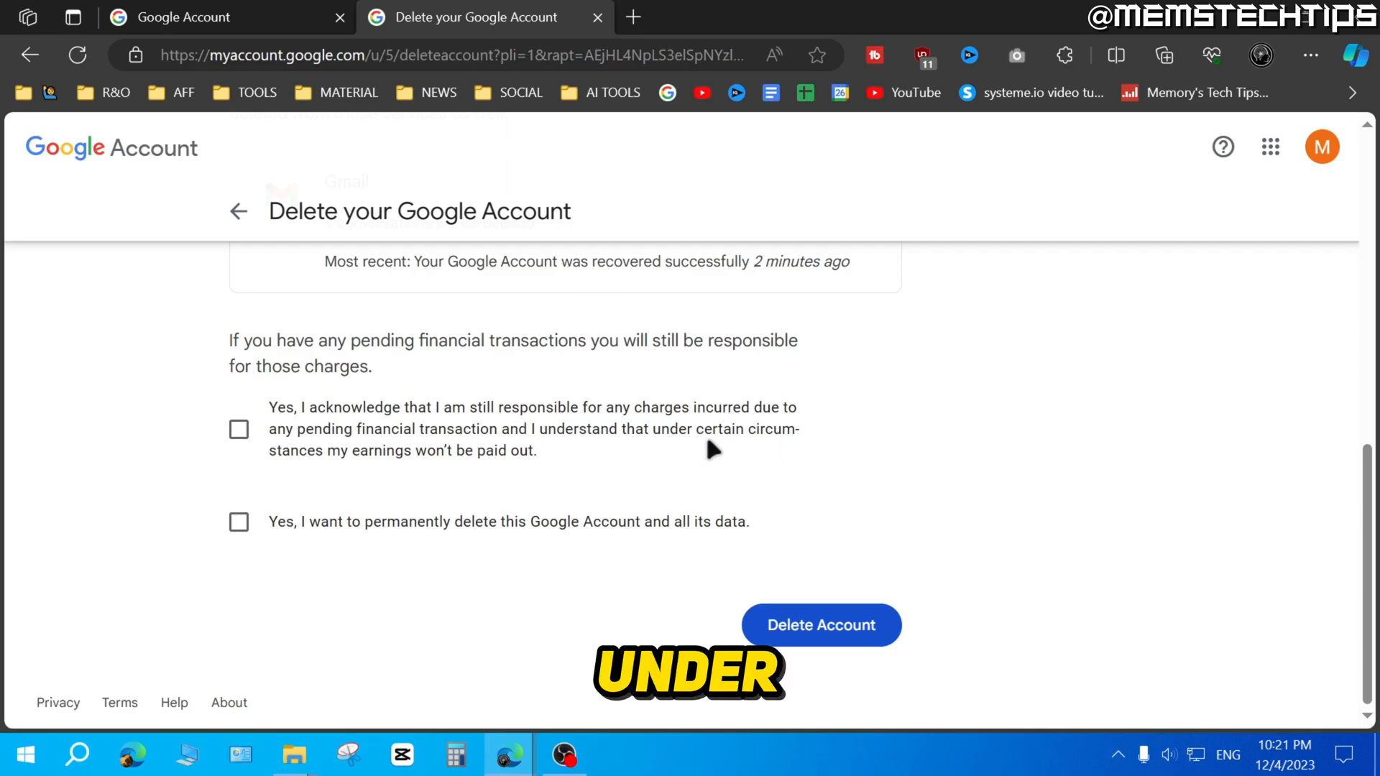
pyautogui.moveTo(400, 463)
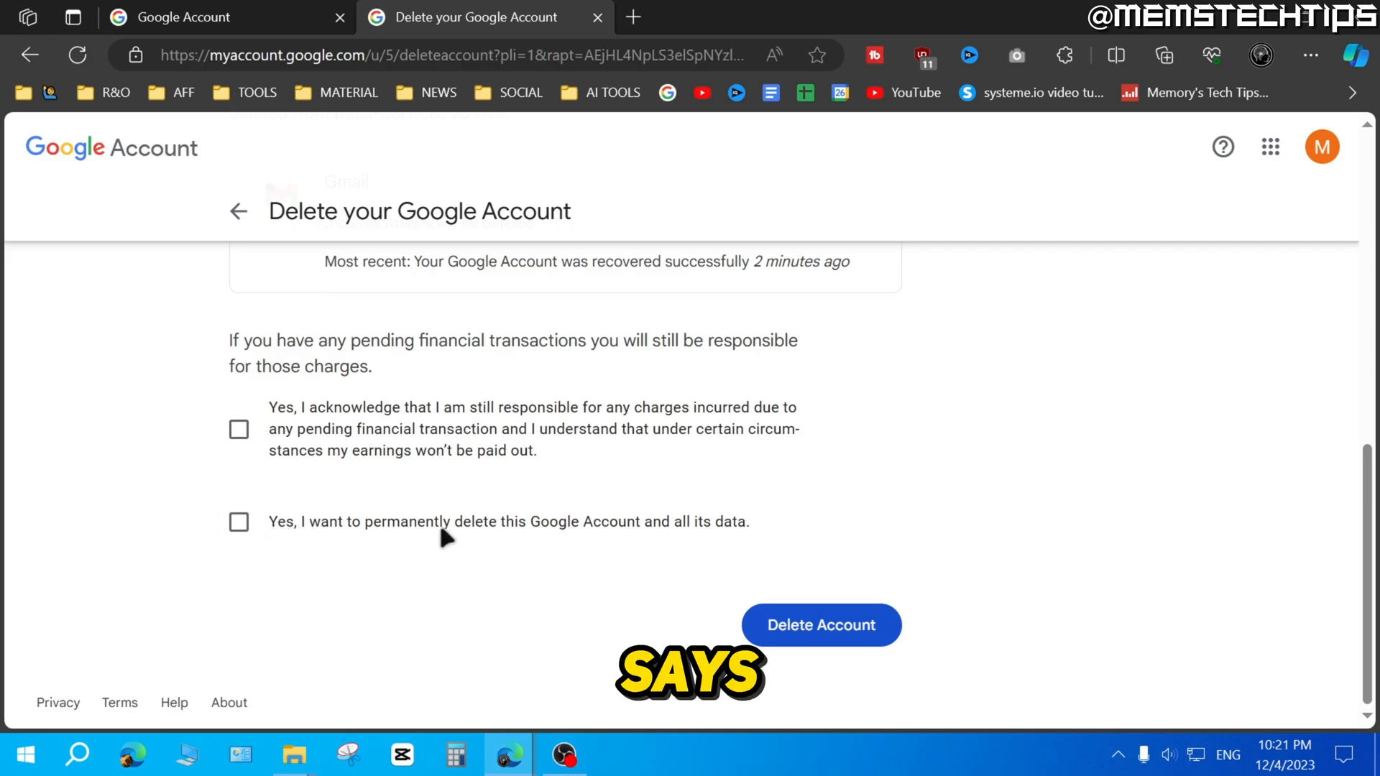
pyautogui.moveTo(704, 537)
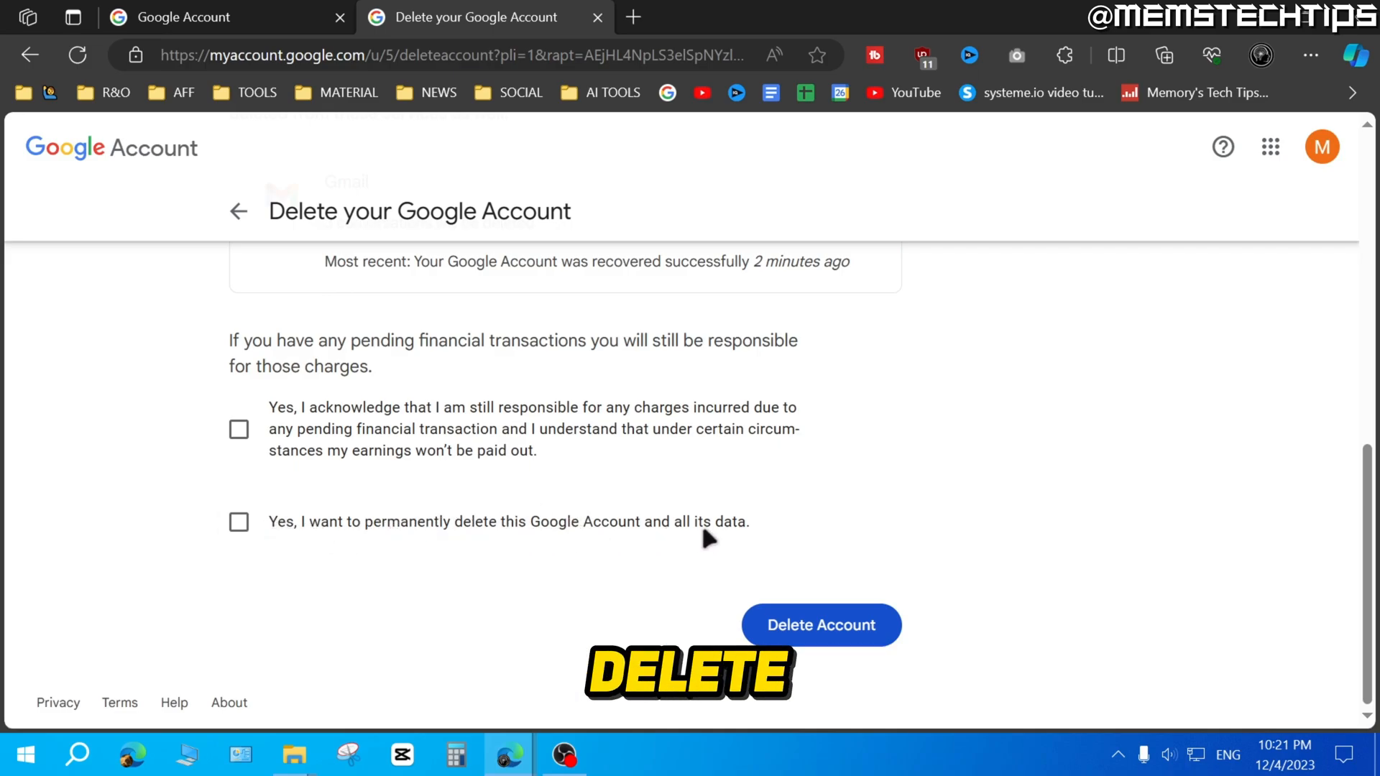
# - Check the pending-charges and permanent-deletion acknowledgment boxes
pyautogui.click(239, 429)
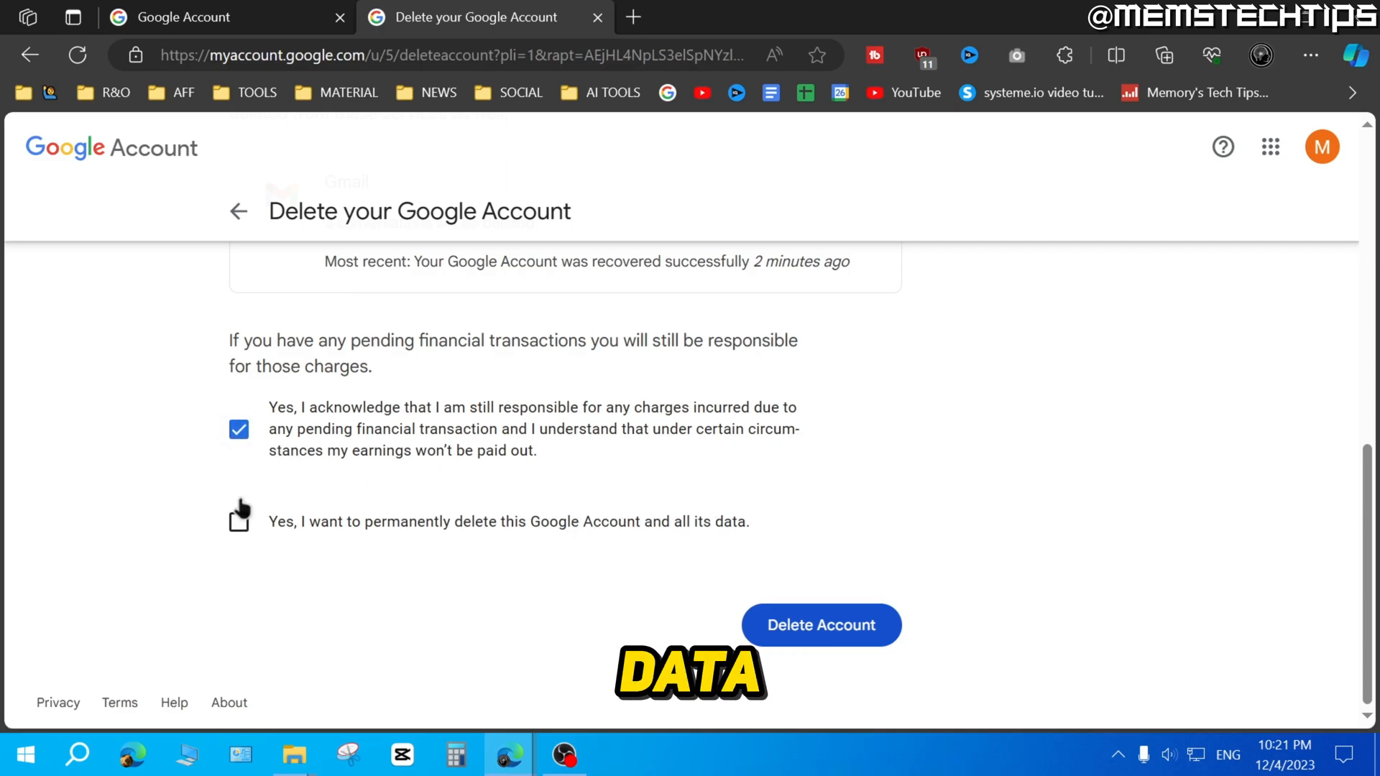
pyautogui.click(238, 522)
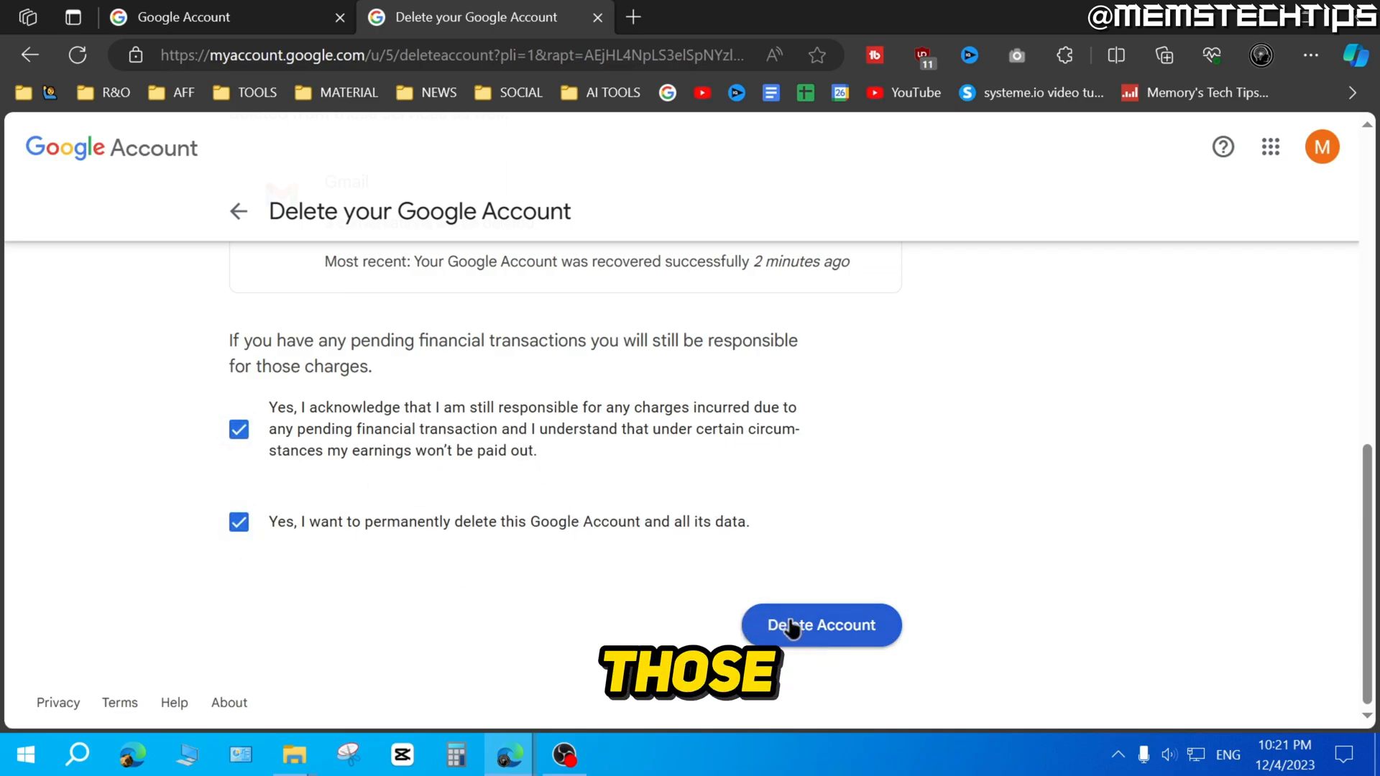